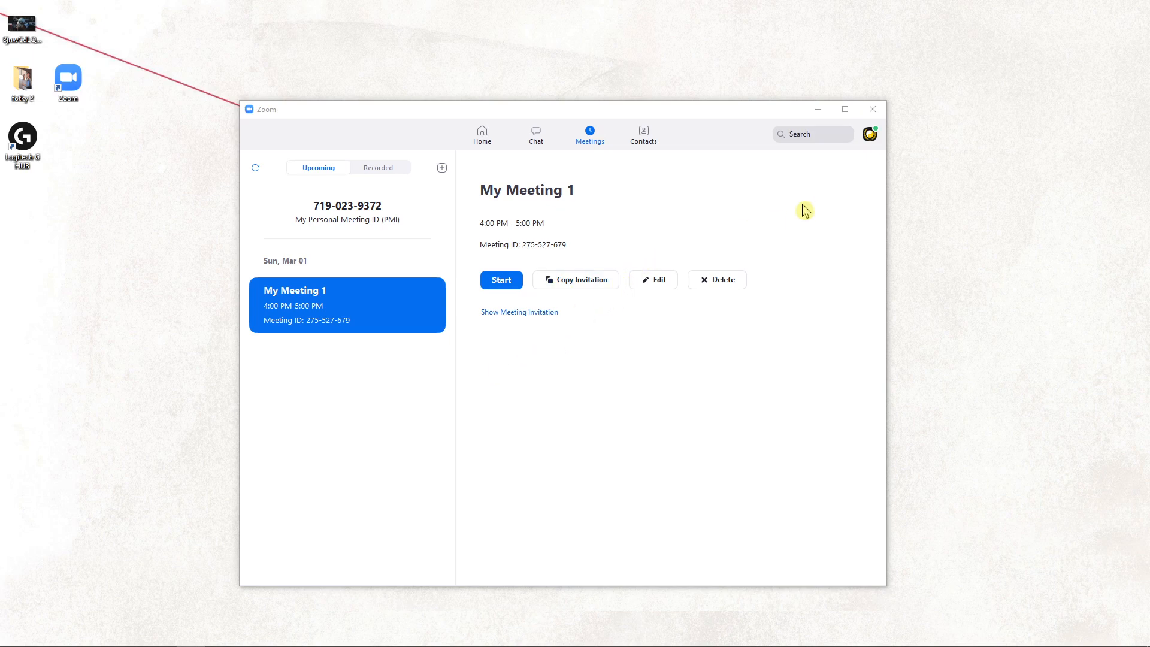
pyautogui.moveTo(868, 134)
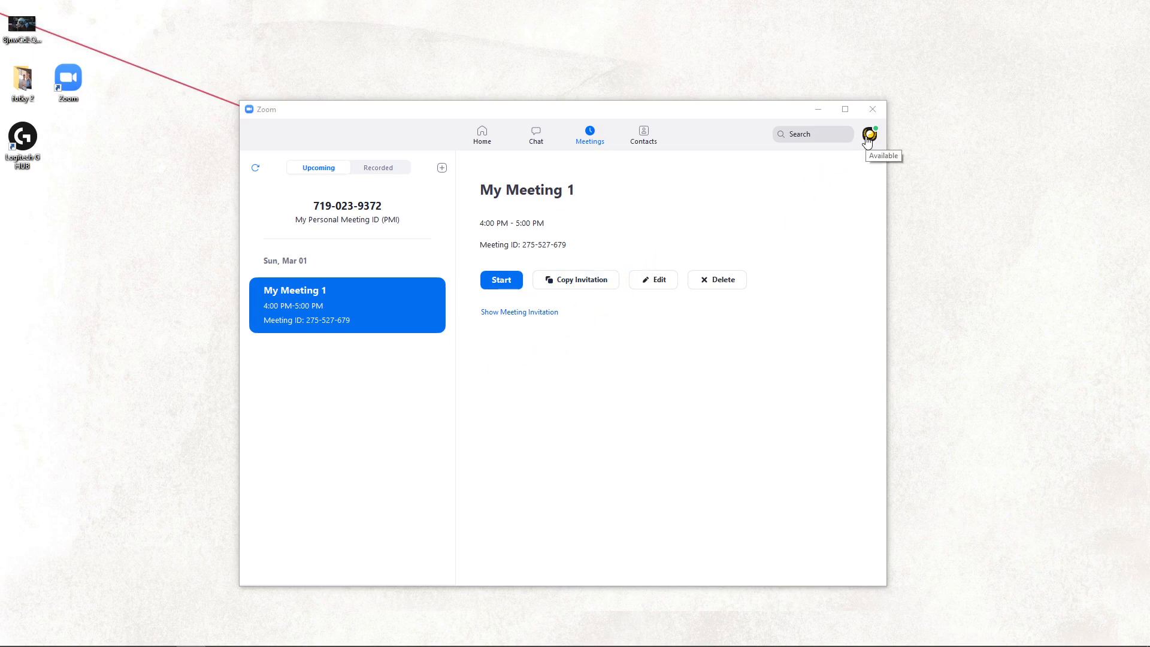
# Step: Show the TaoMan account menu with status choices and settings entries
pyautogui.click(869, 134)
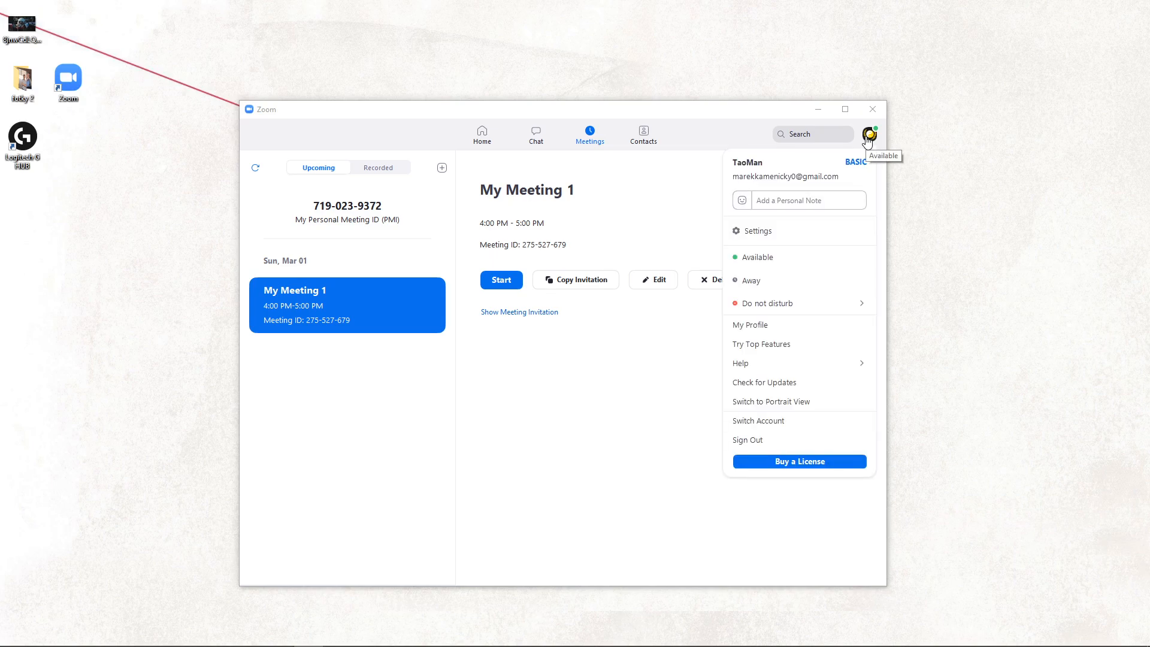
# Step: Save the zoom.us web profile with first name TaoMan
pyautogui.click(750, 325)
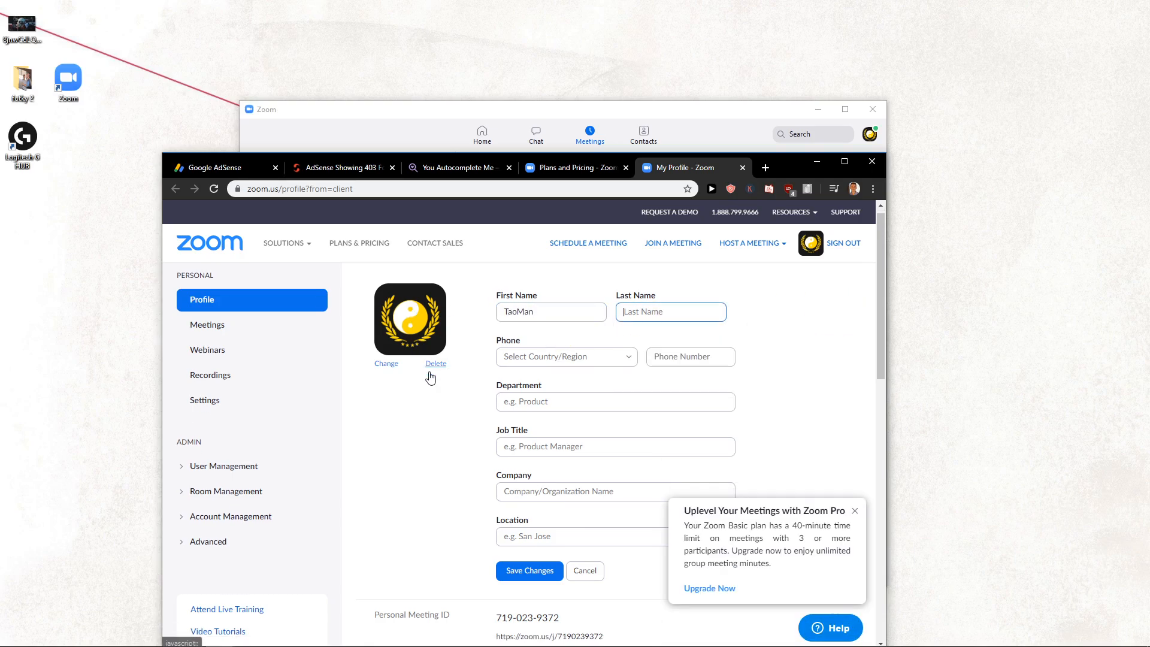
pyautogui.scroll(-3)
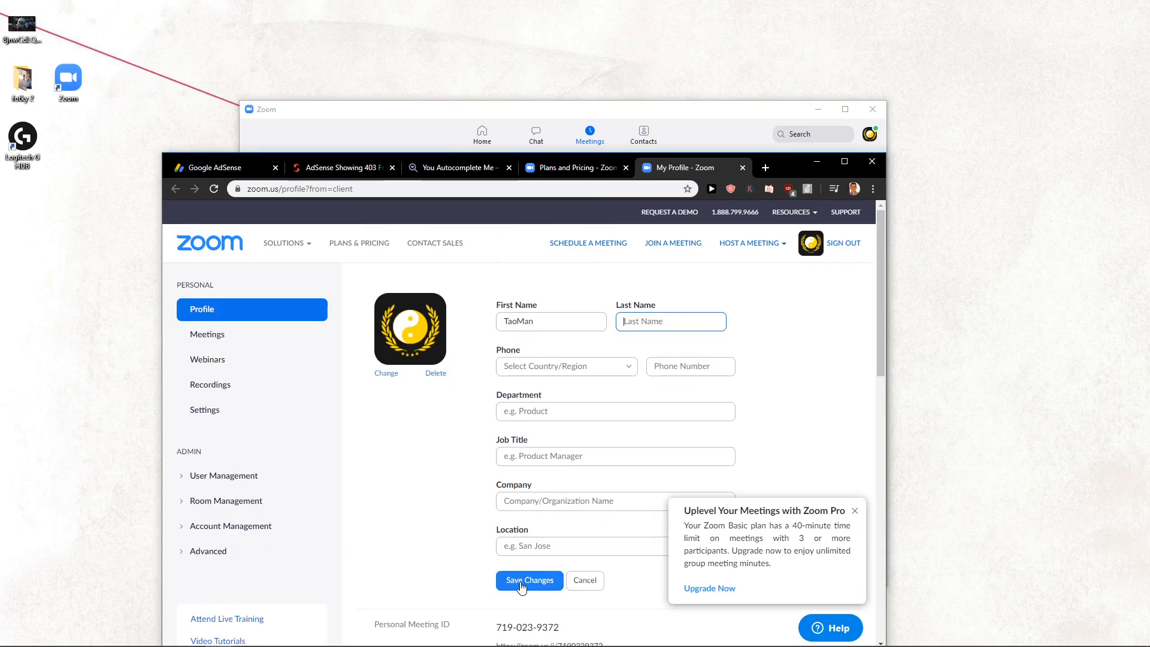
pyautogui.click(589, 135)
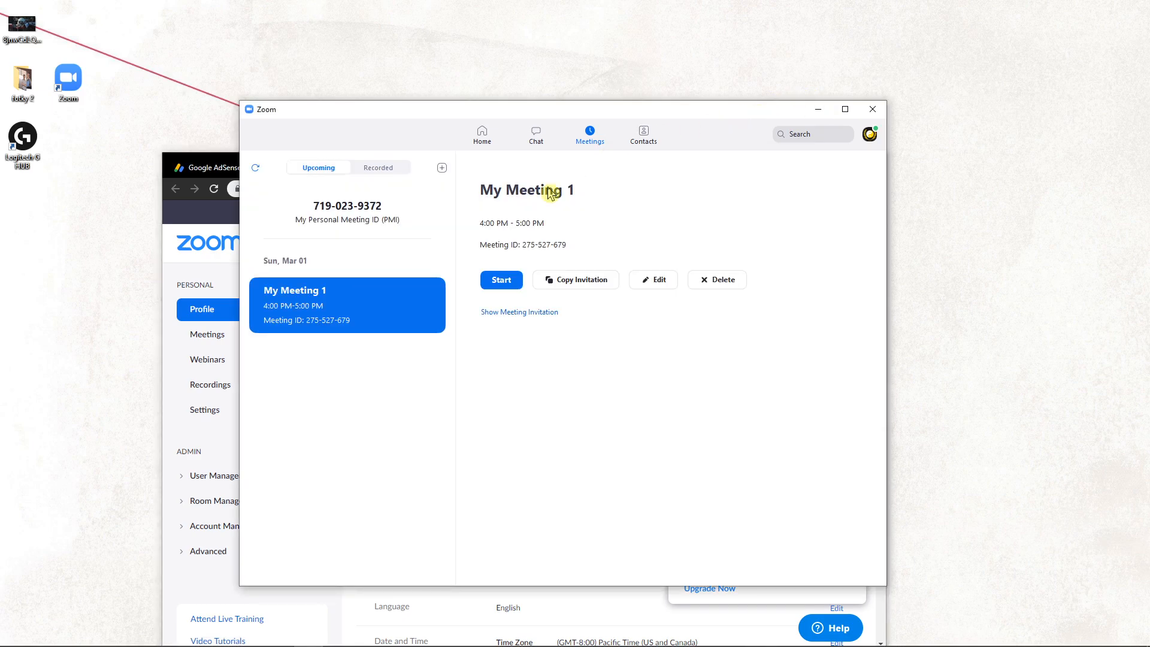
# Step: Start the scheduled meeting My Meeting 1 from the Zoom client
pyautogui.click(500, 280)
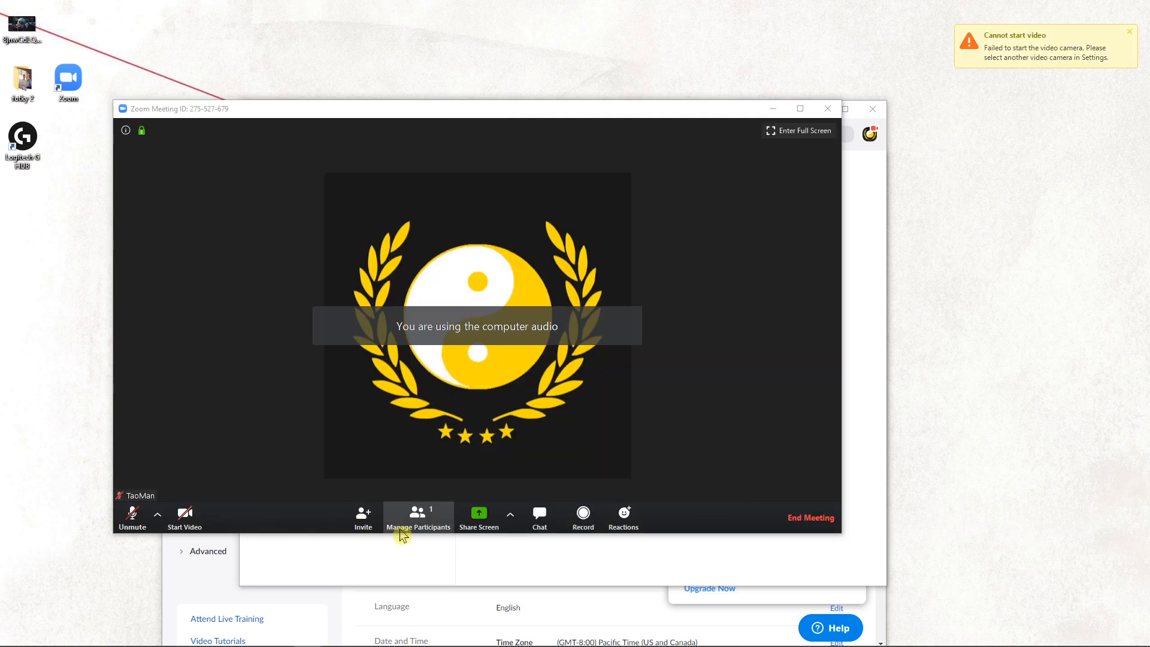
# Step: Rename the host from TaoMan to Manoftao in the Participants panel
pyautogui.click(418, 514)
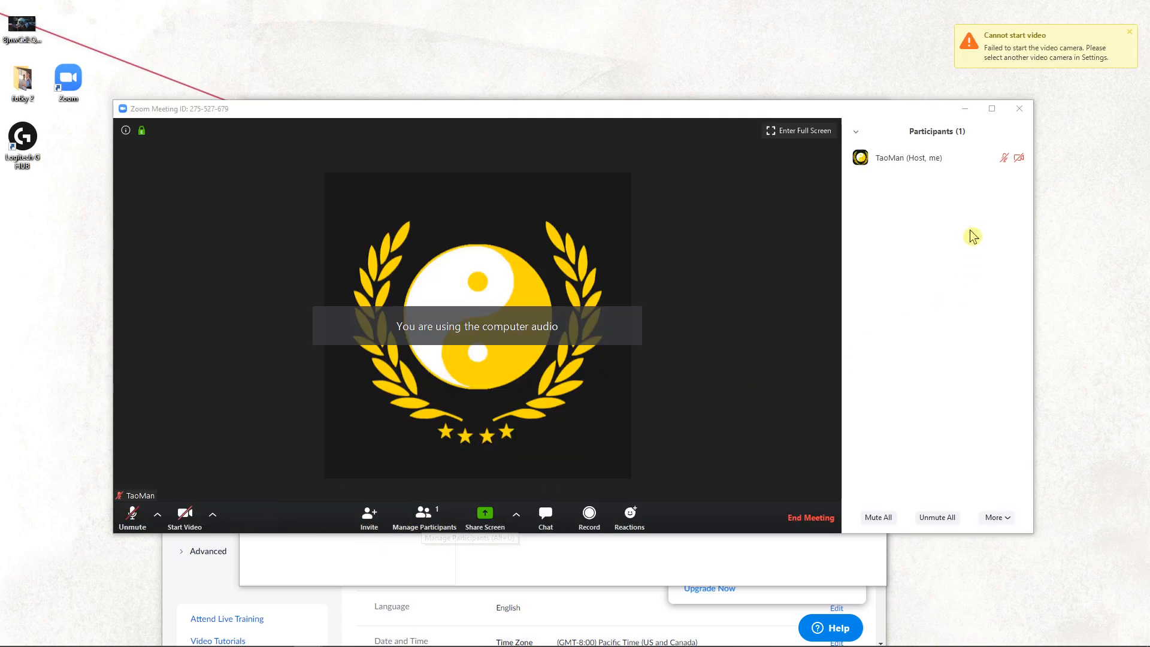
pyautogui.moveTo(915, 161)
pyautogui.write('Manoftao')
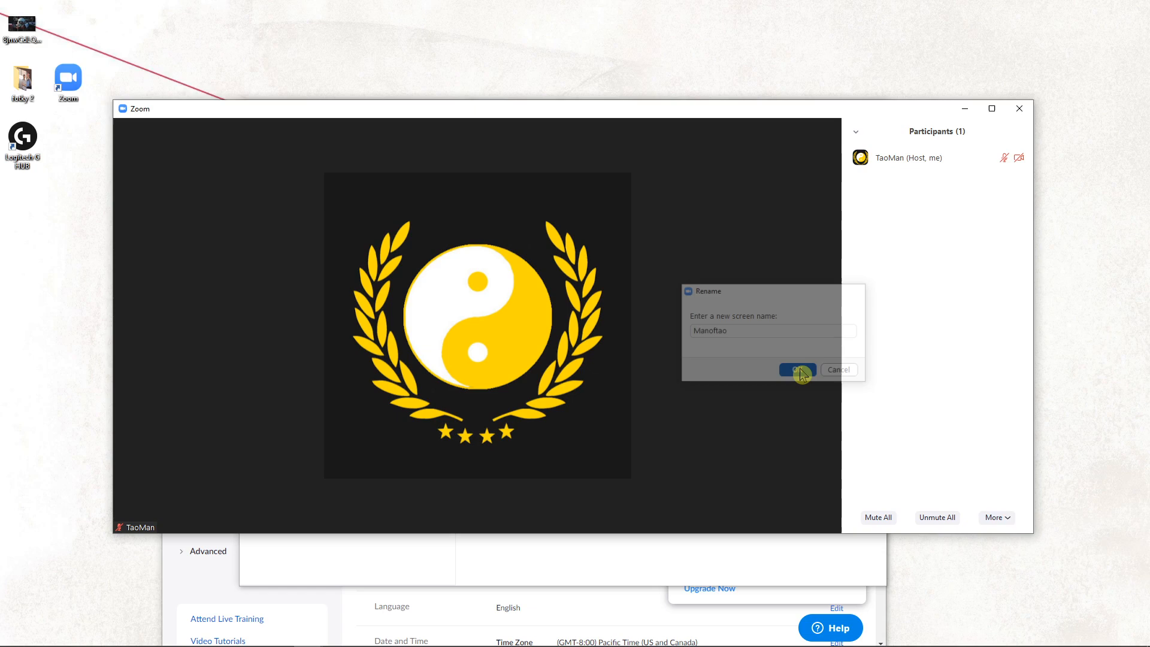
pyautogui.click(796, 368)
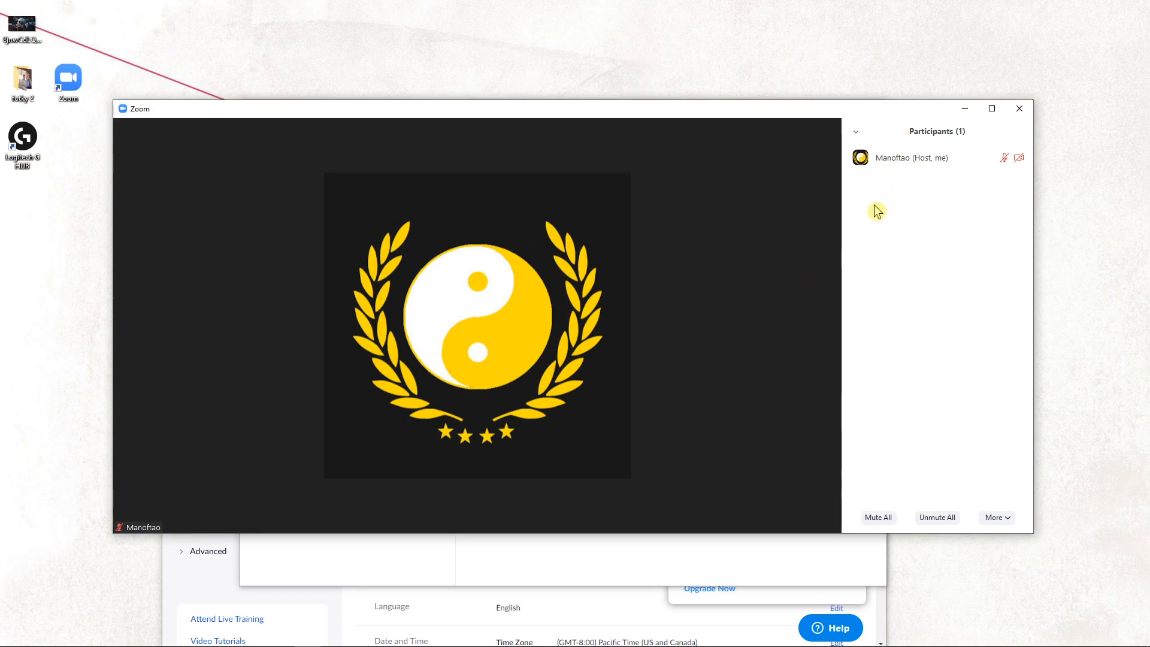